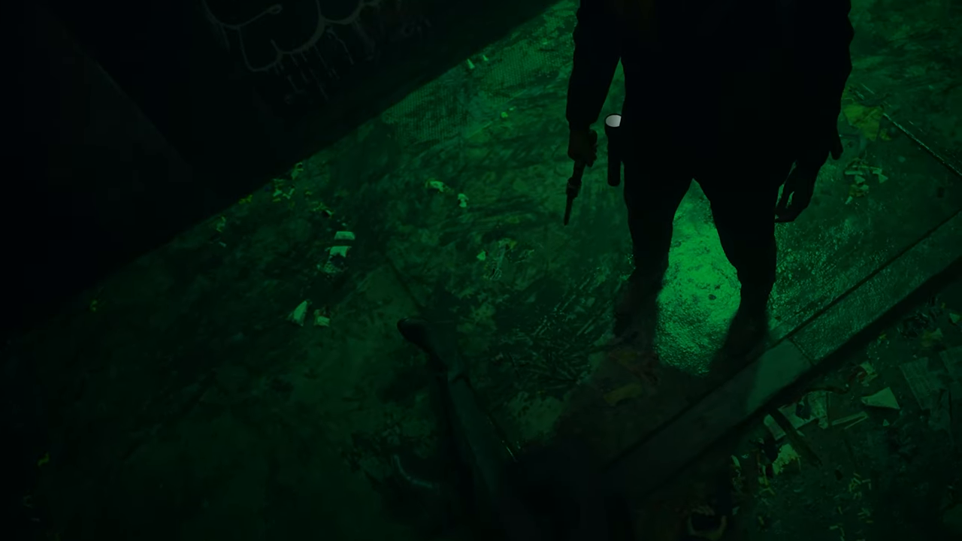
mouse_move(481, 271)
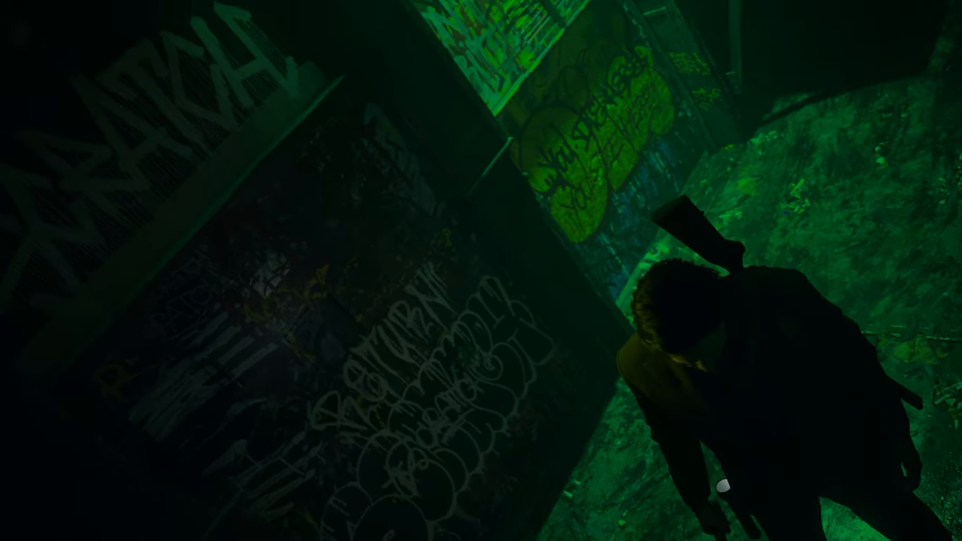